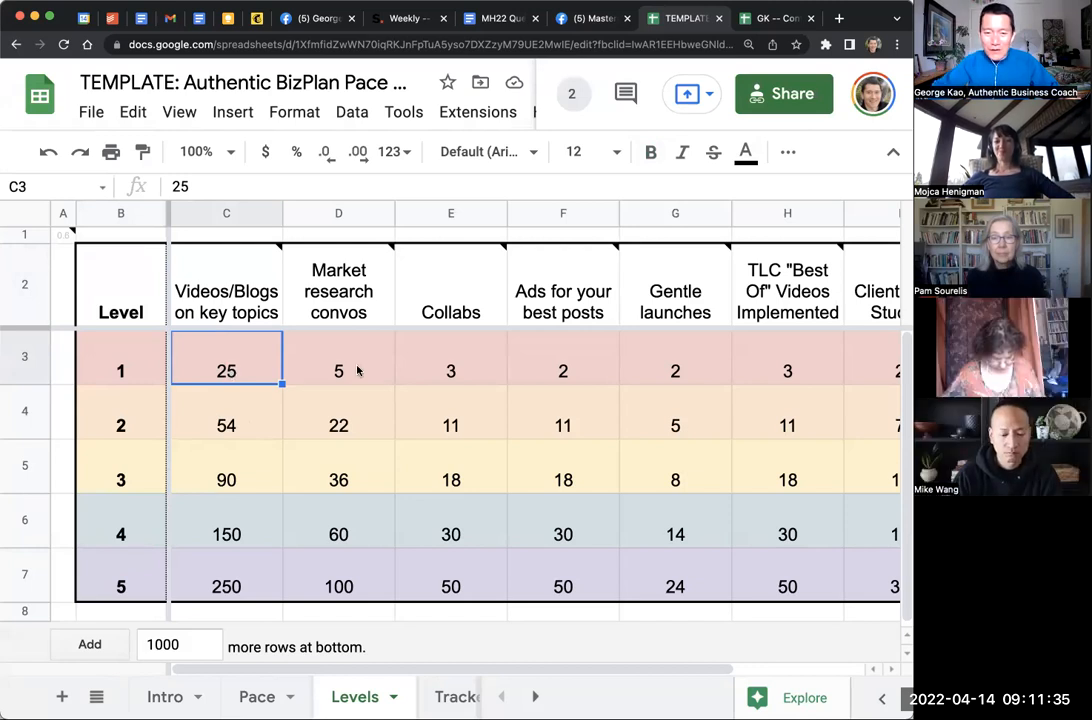
Step: Select the Level 1 market research conversations target on the Levels sheet
click(338, 370)
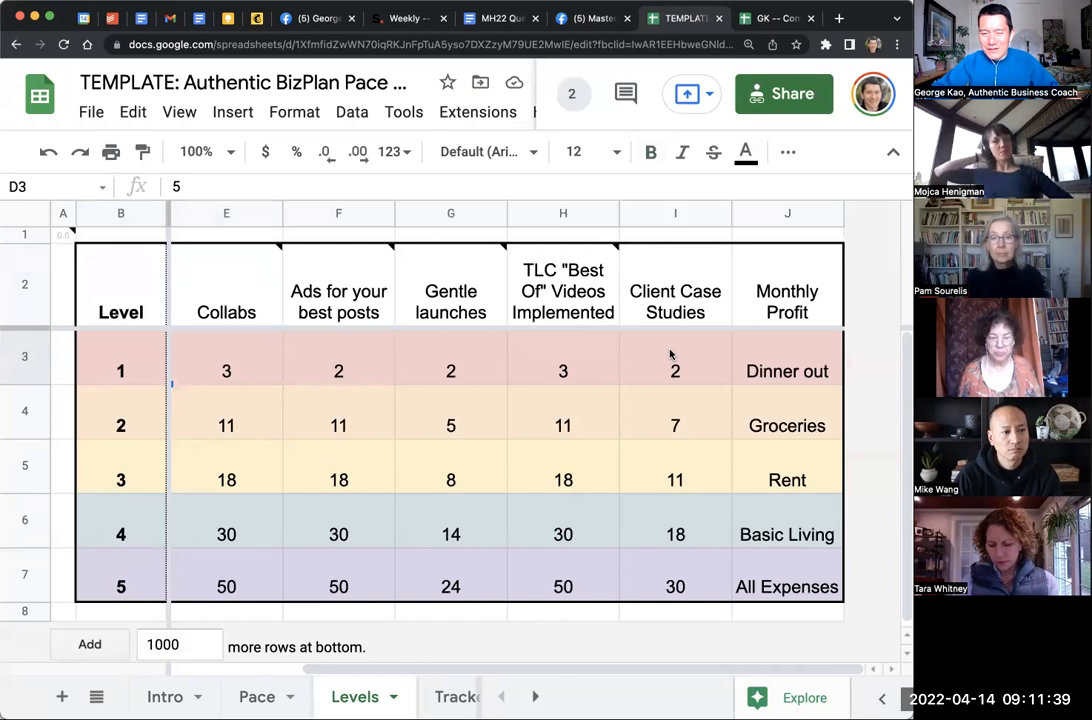
scroll(left, 3)
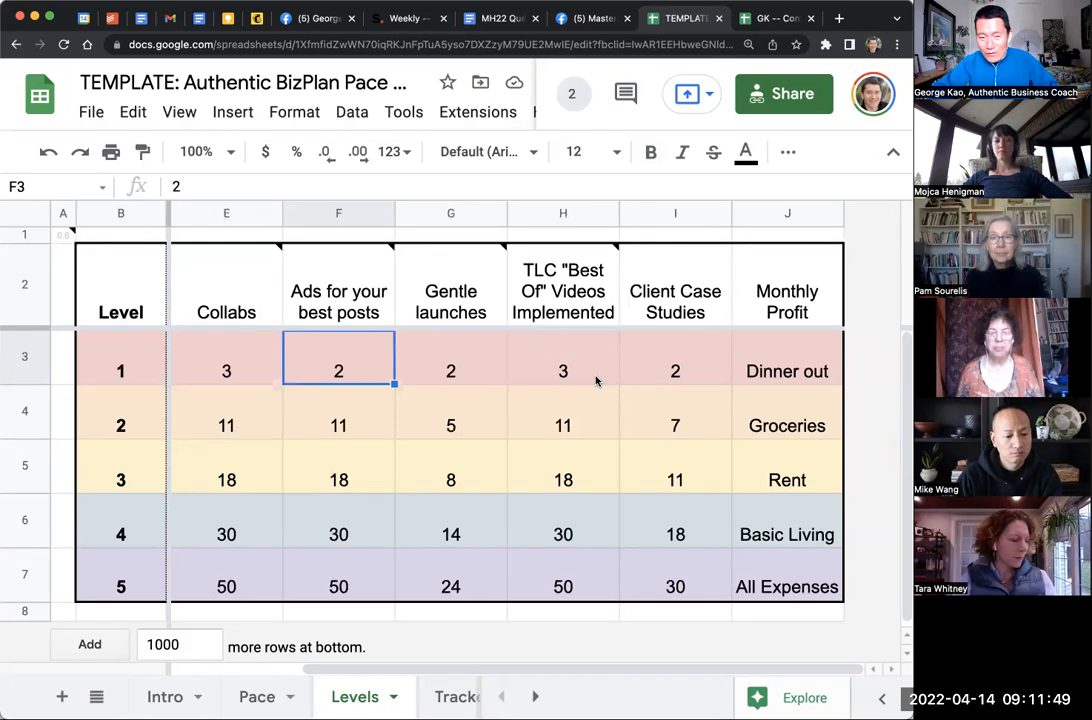
scroll(left, 3)
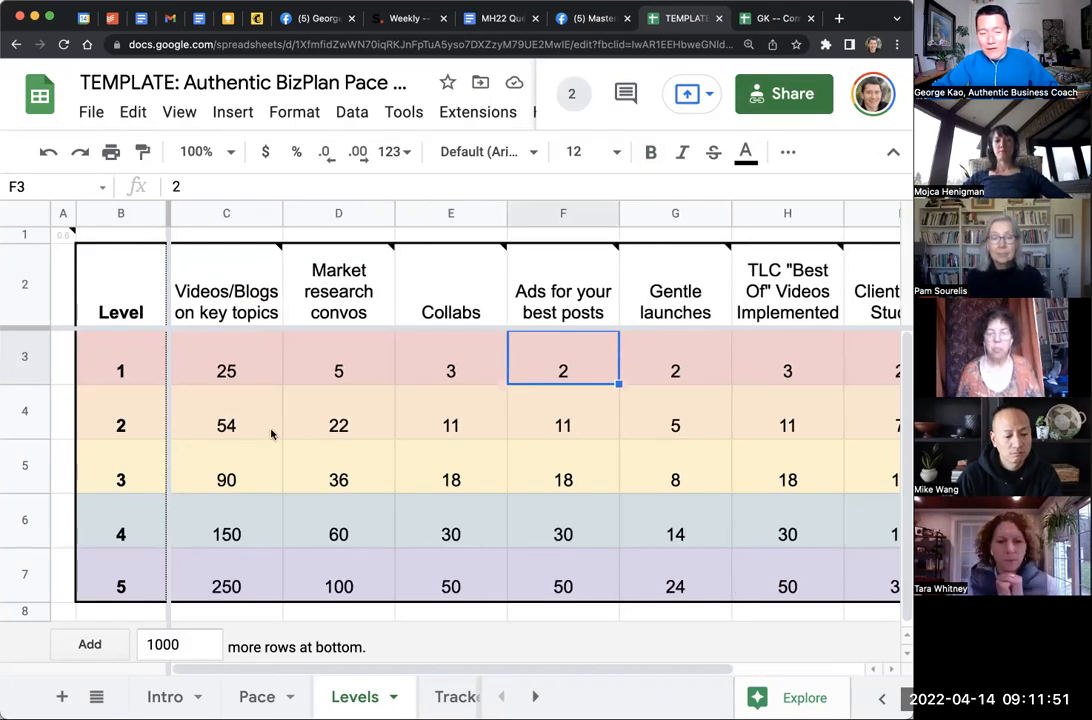
mouse_move(424, 389)
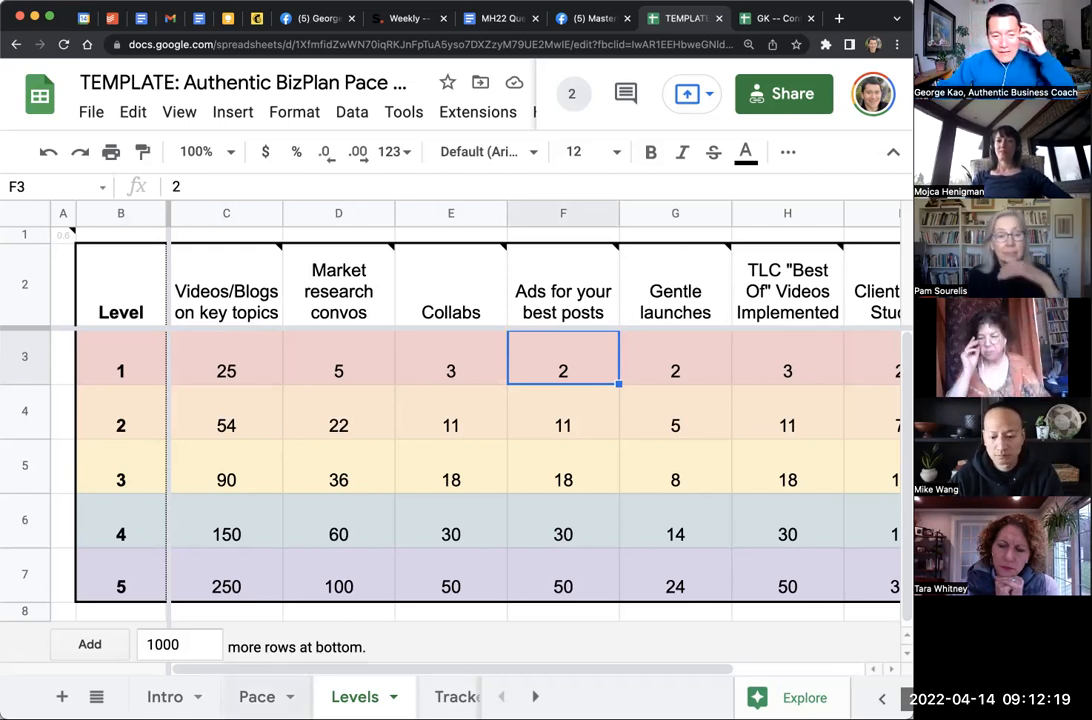
Step: Inspect the Pace sheet's Level 1 intense-pace years formula
click(257, 696)
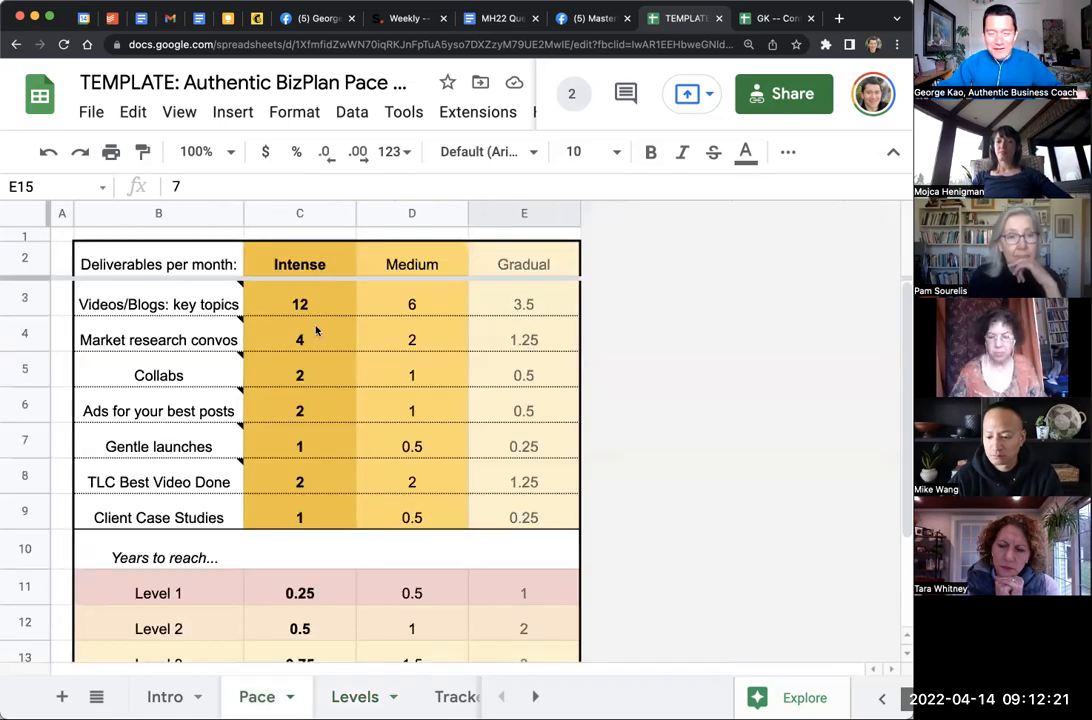
scroll(down, 3)
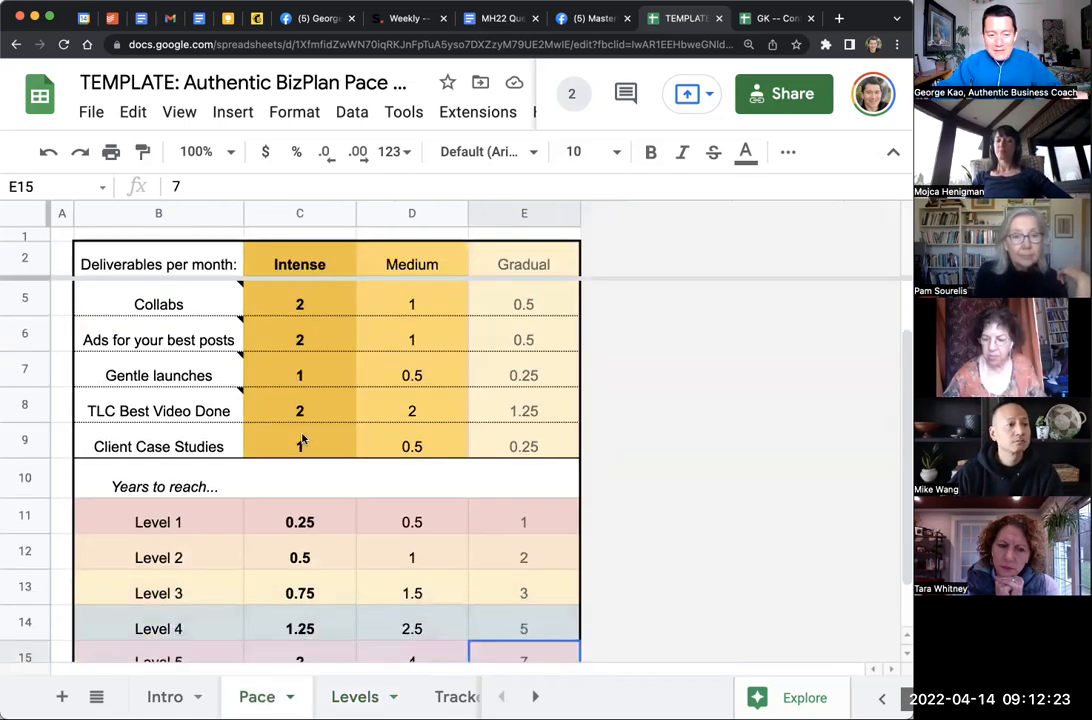
click(299, 521)
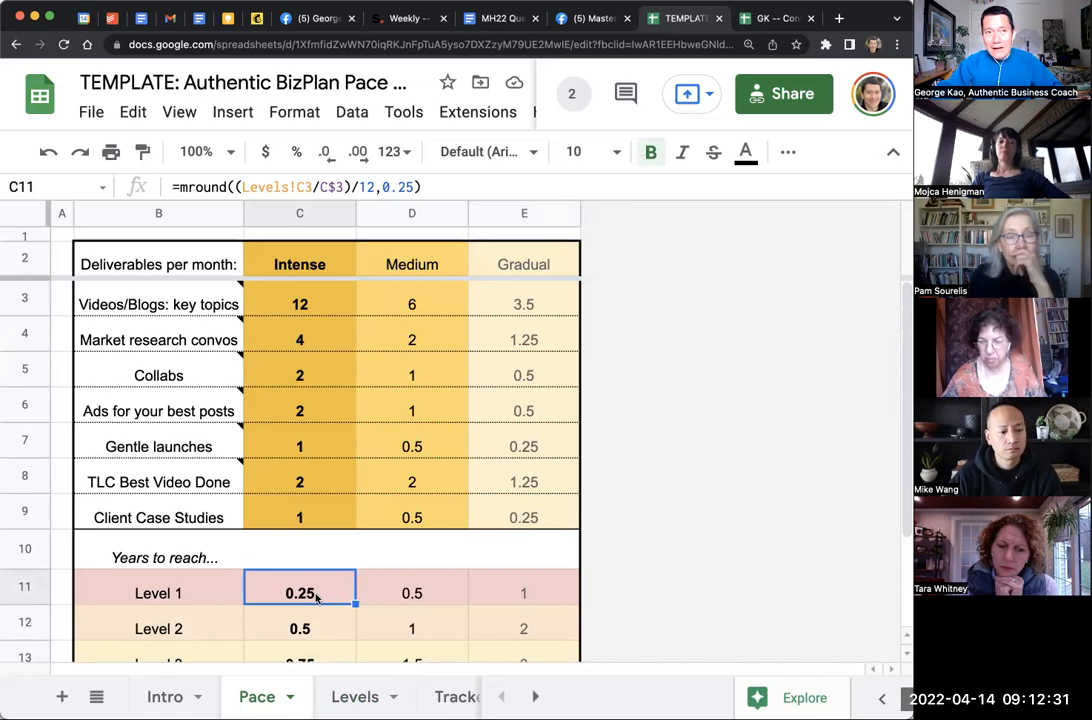
mouse_move(300, 456)
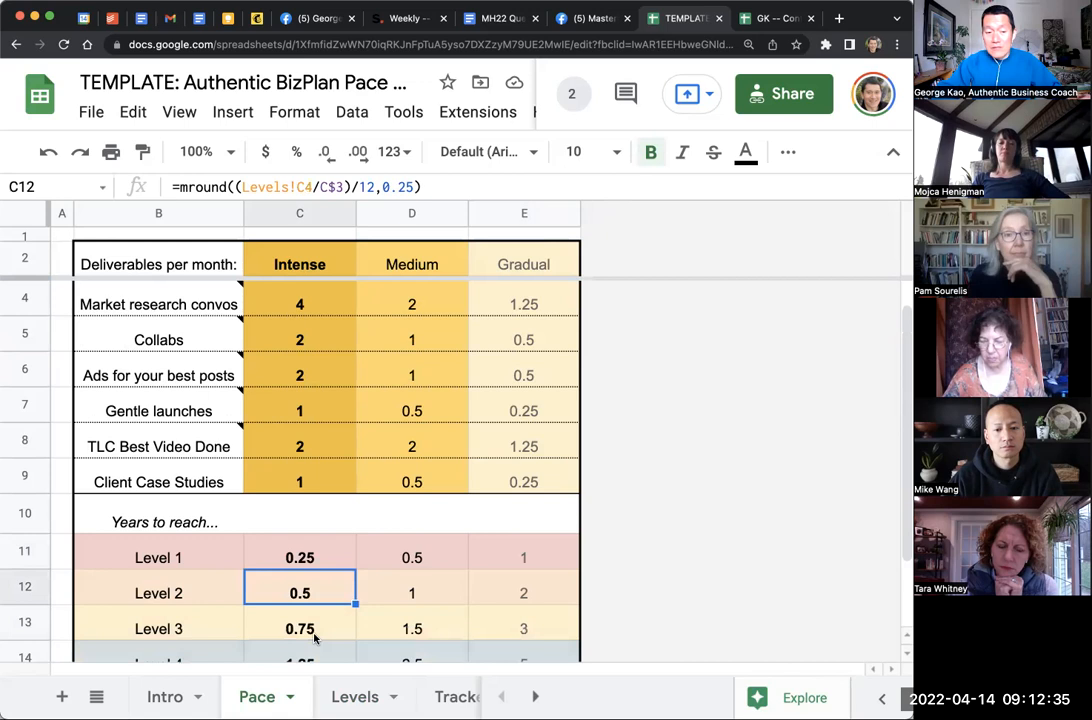
scroll(down, 3)
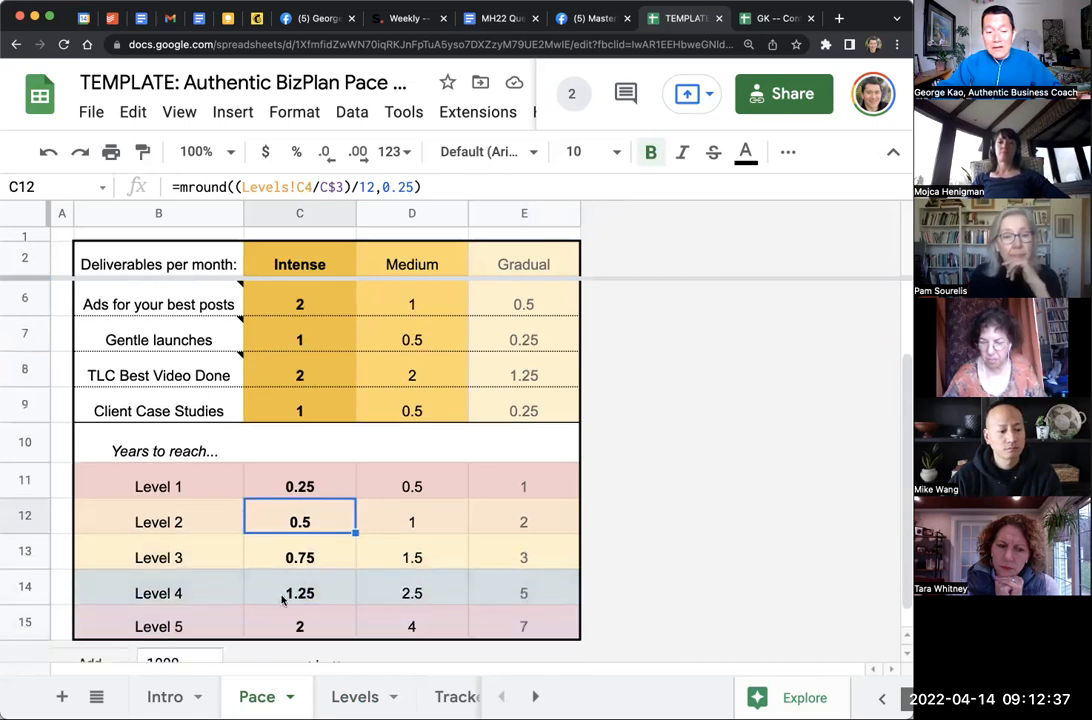
Step: Return to the Levels sheet and select the Basic Living profit milestone
click(299, 593)
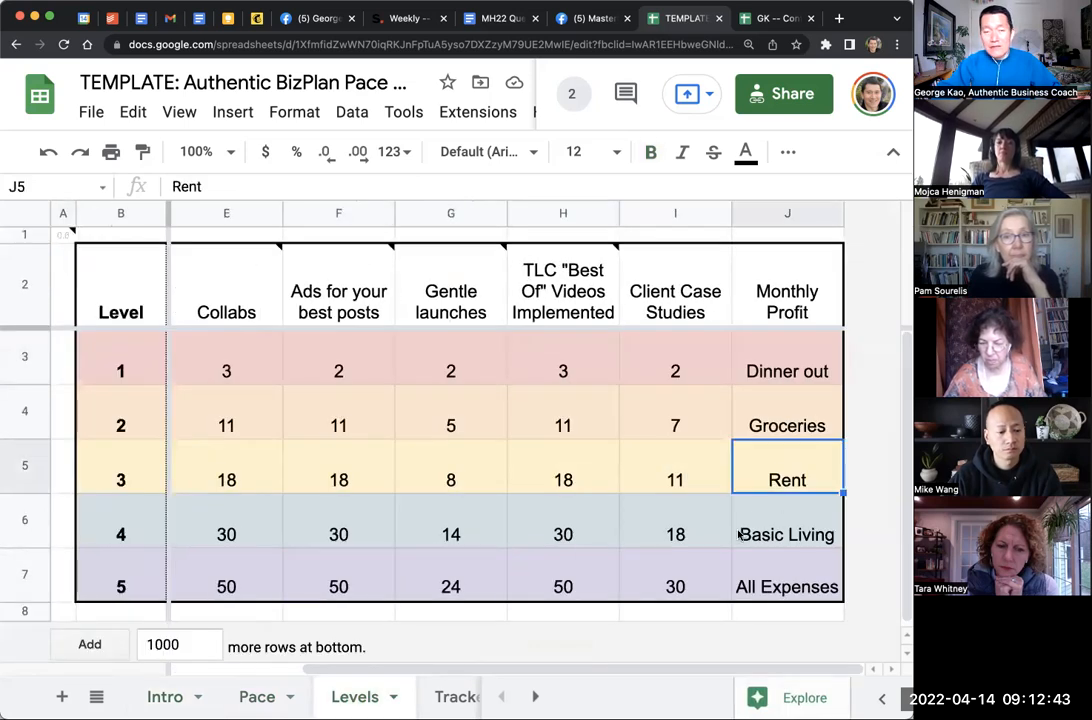
click(787, 534)
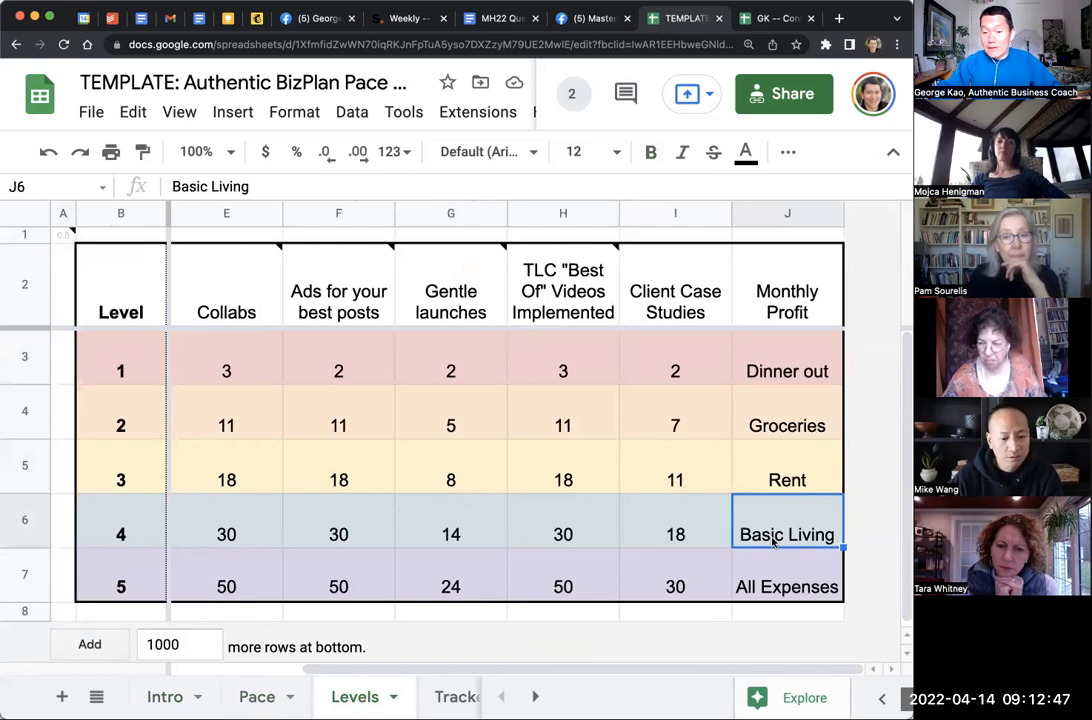
scroll(left, 3)
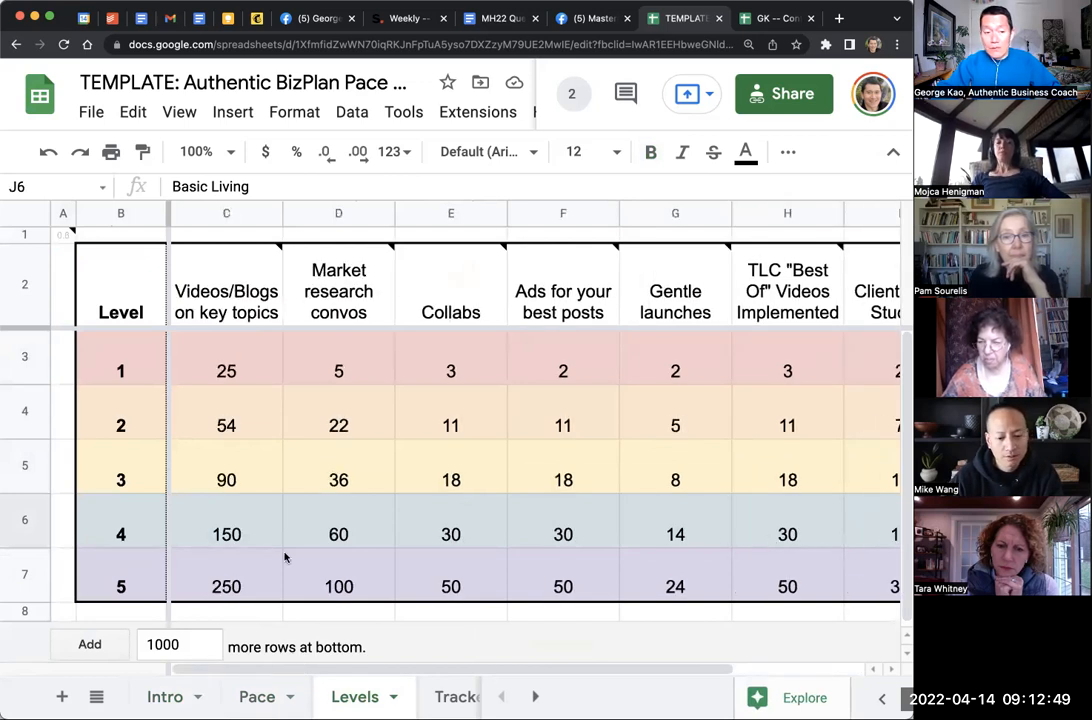
Step: Select the Level 1 videos/blogs target of 25, then view the Pace sheet
click(256, 697)
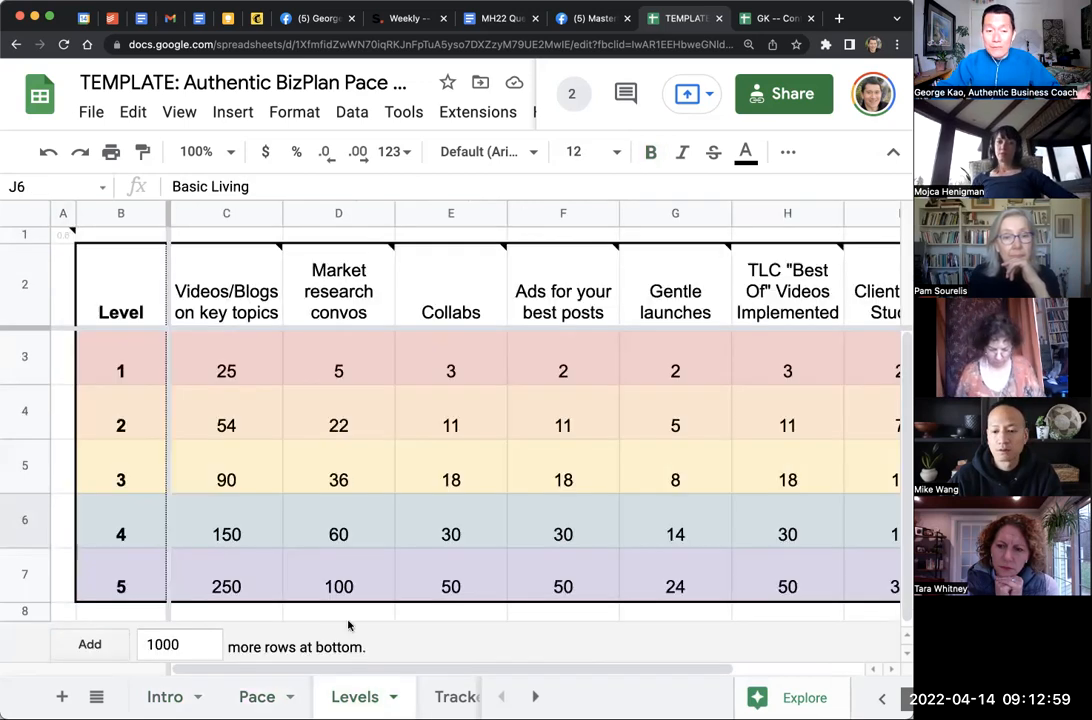
click(226, 371)
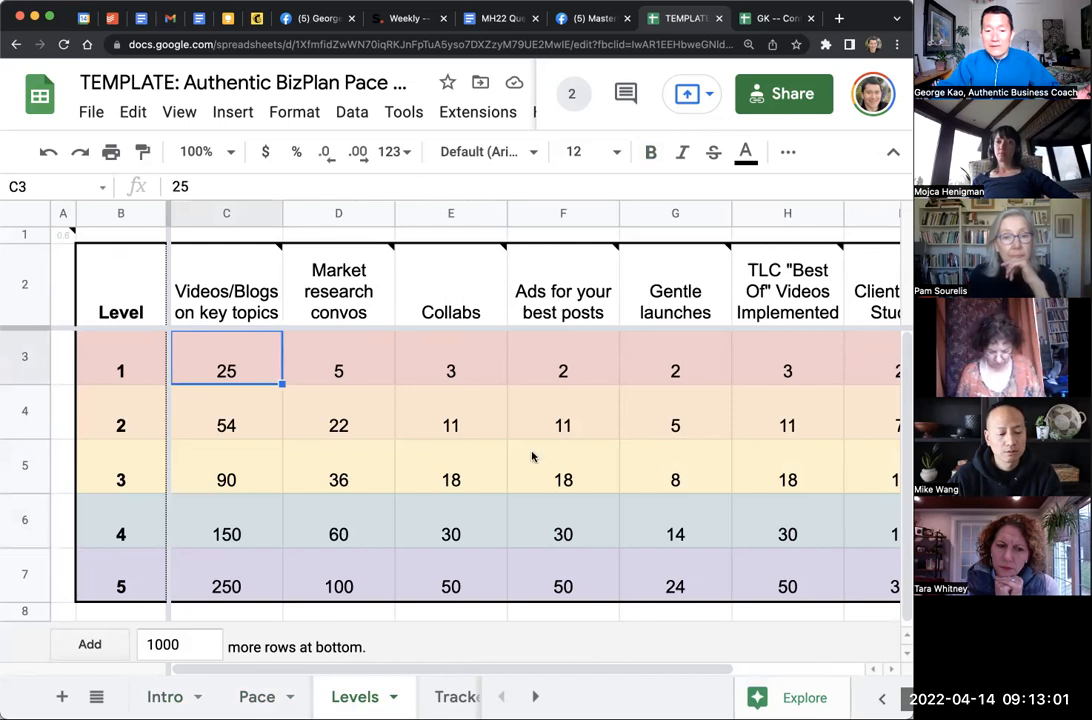
mouse_move(507, 519)
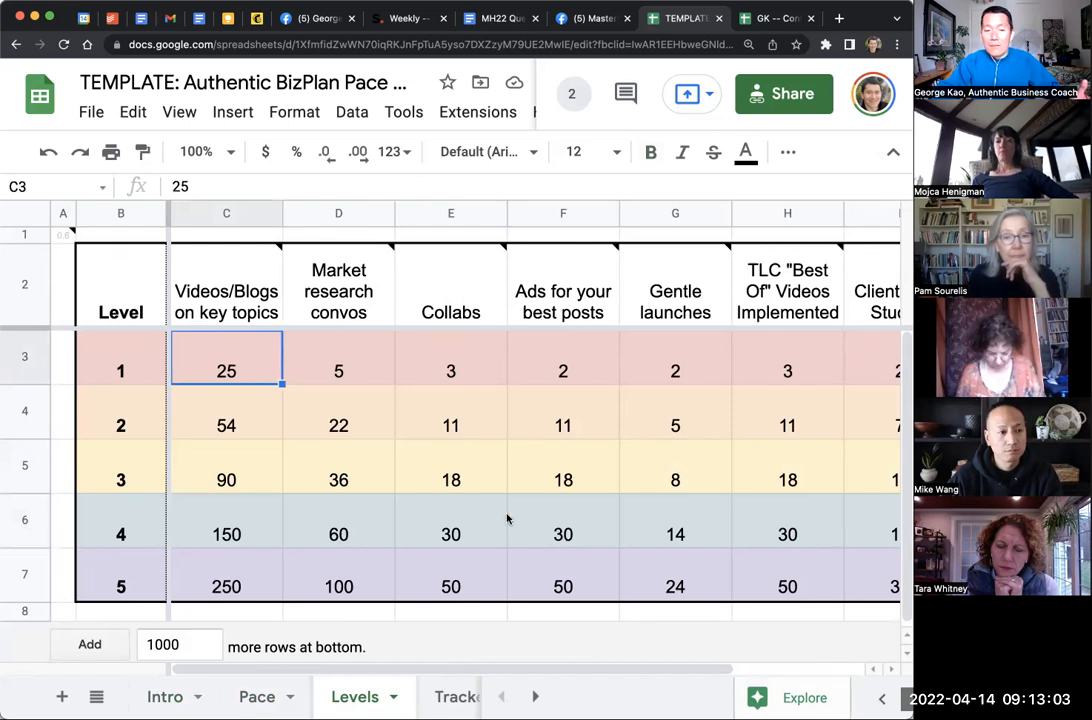
click(256, 696)
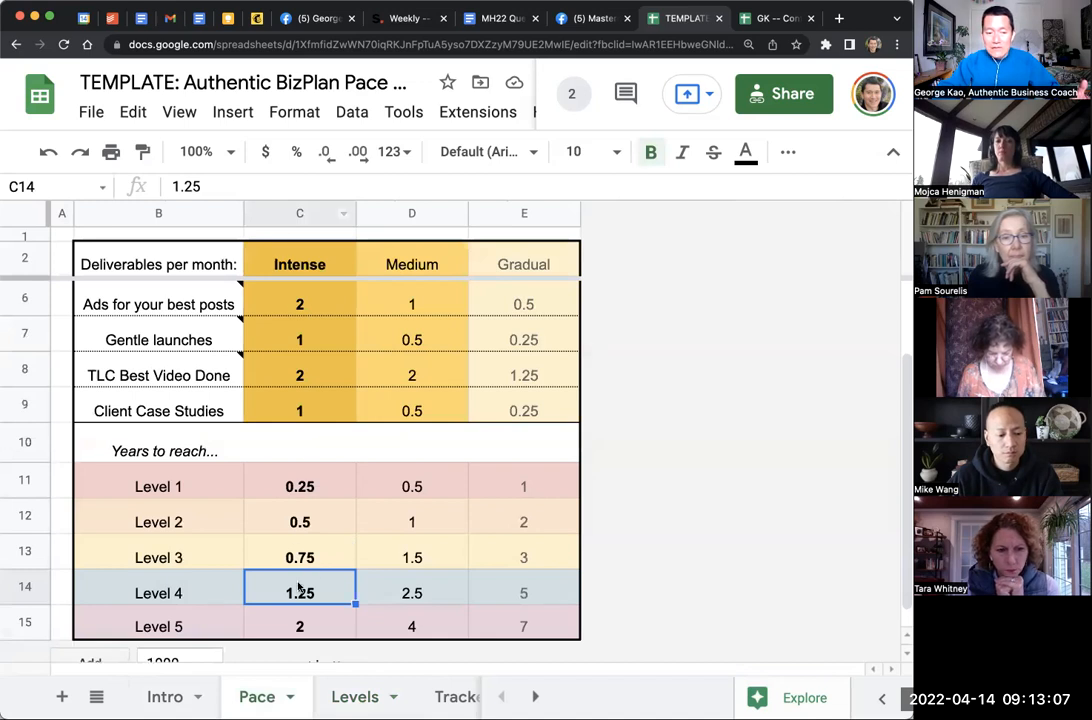
Step: Select Levels 1–5 intense-pace years estimates, then revisit the All Expenses profit milestone
click(299, 486)
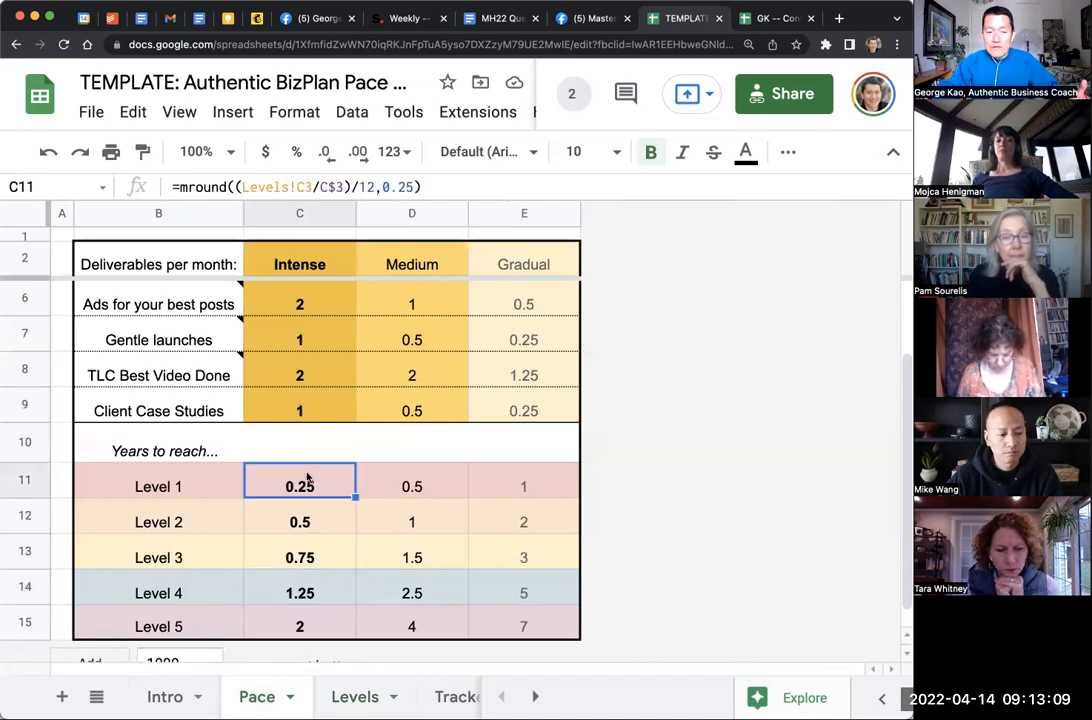
drag(299, 486, 299, 626)
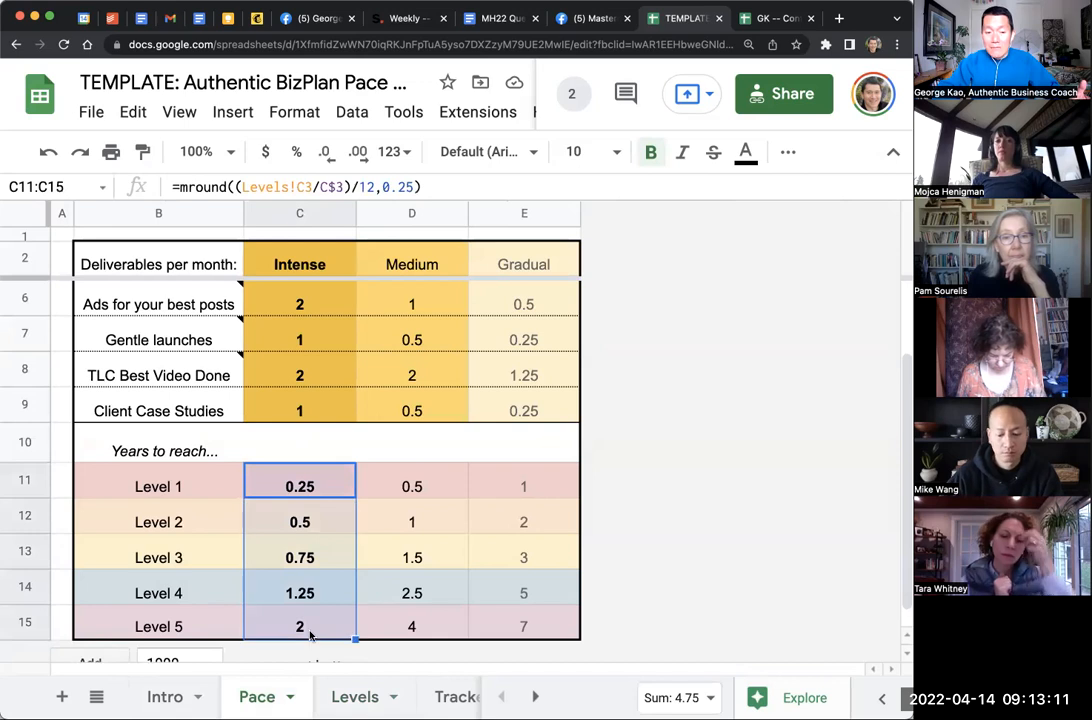
click(299, 626)
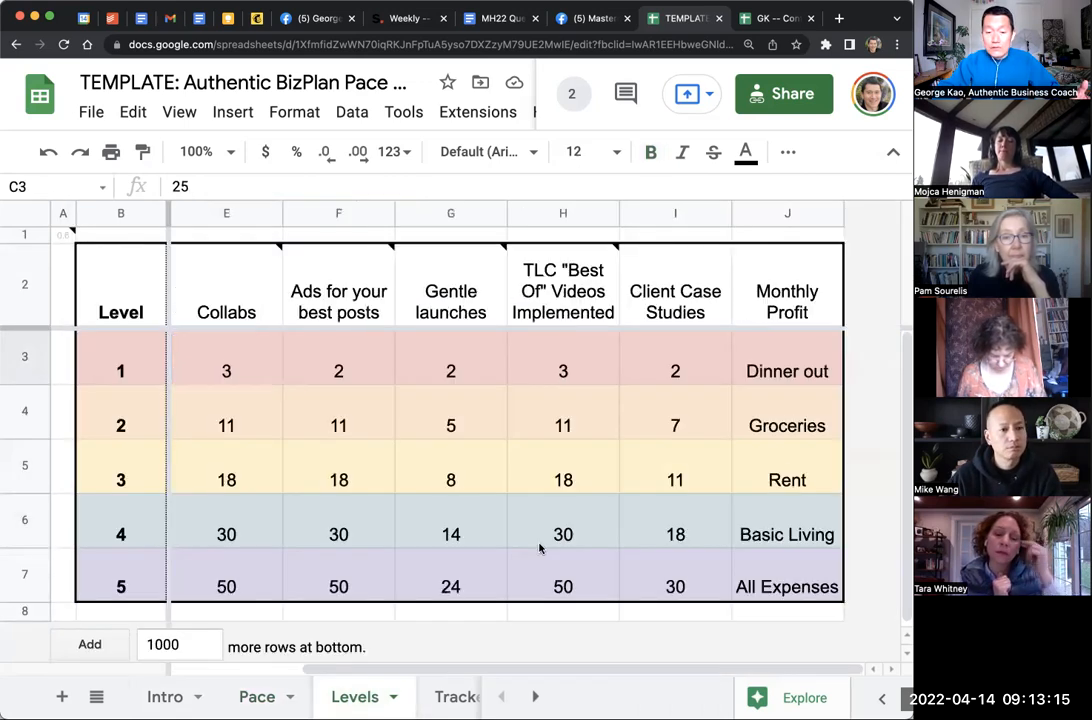
click(787, 587)
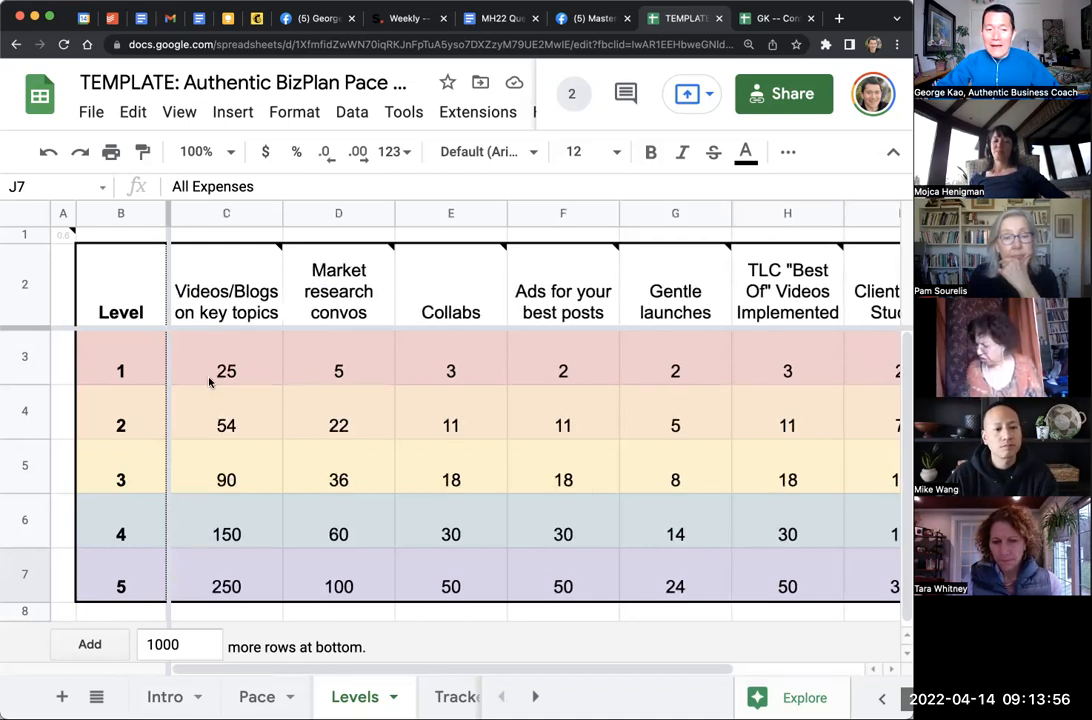
click(120, 466)
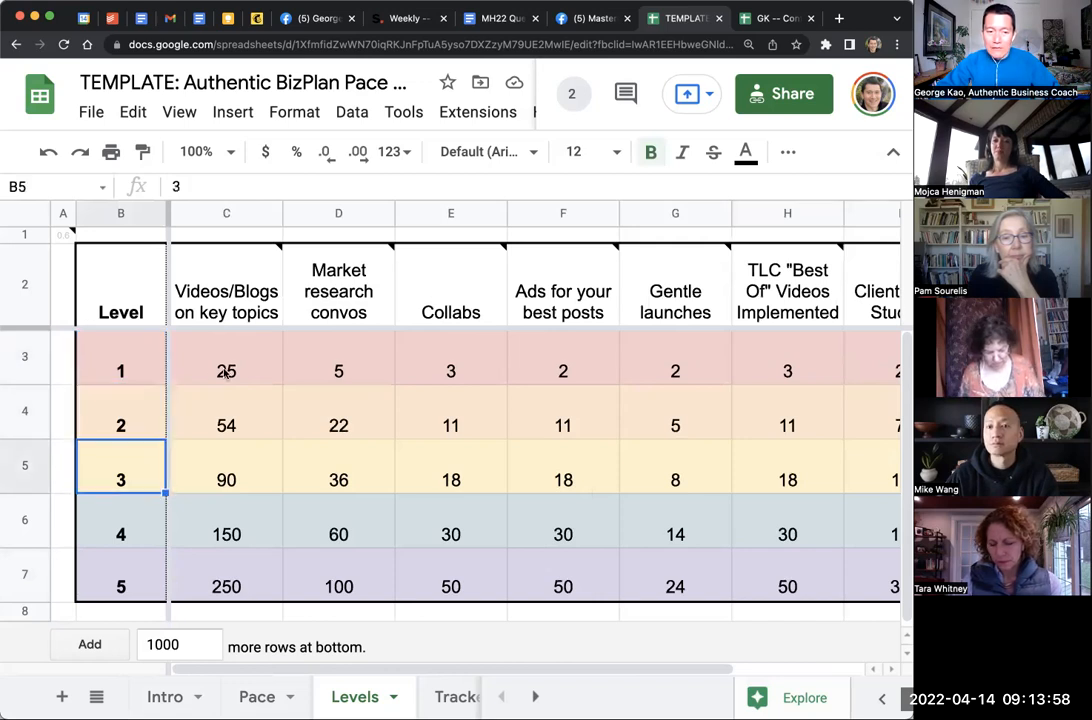
click(226, 371)
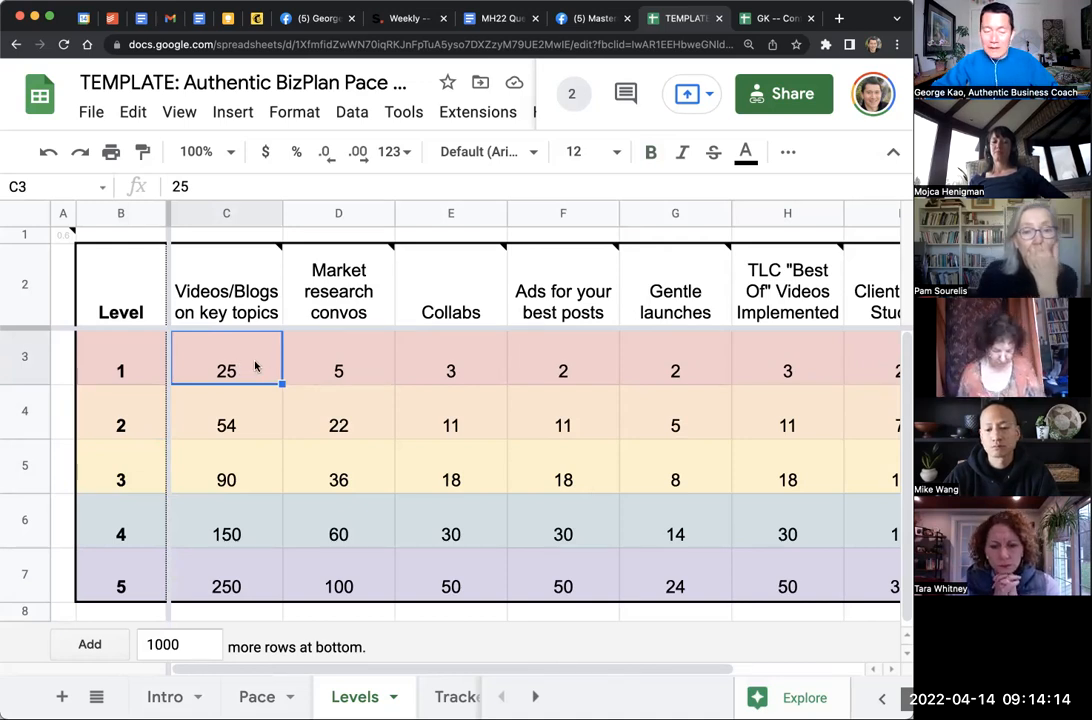
click(338, 371)
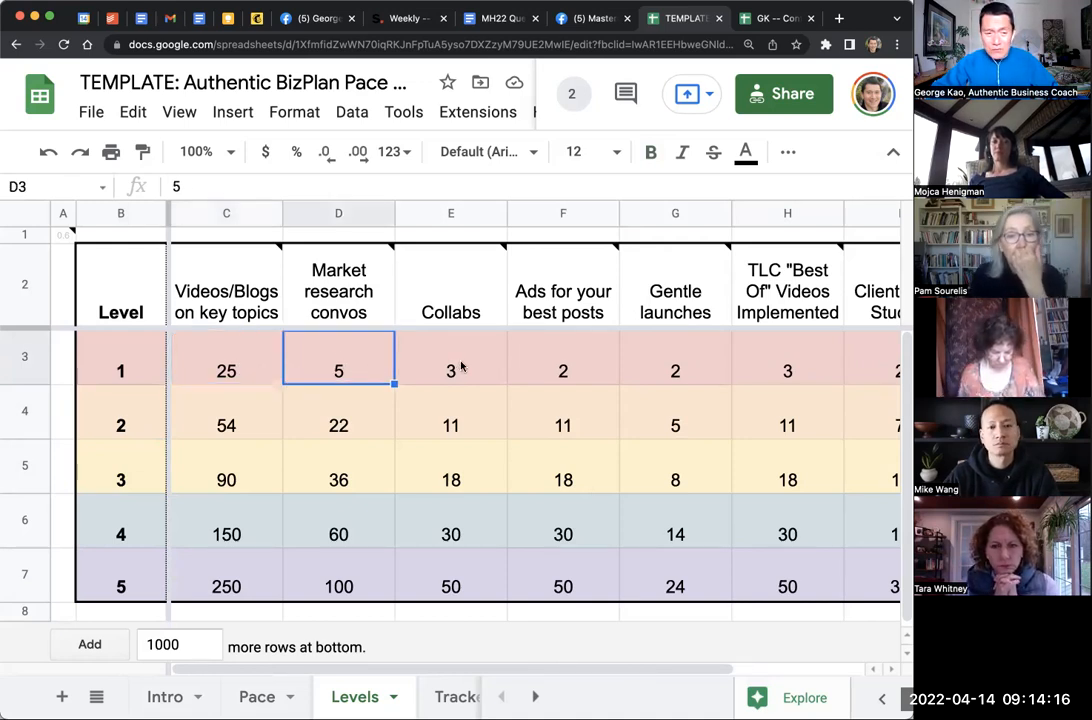
click(450, 371)
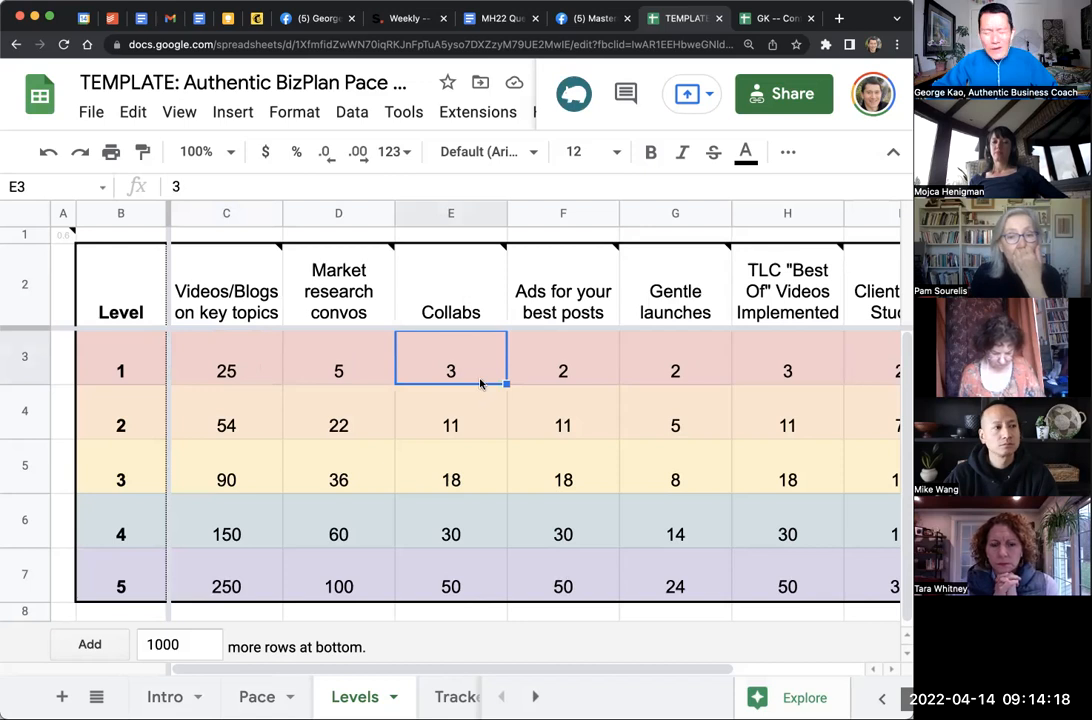
click(563, 371)
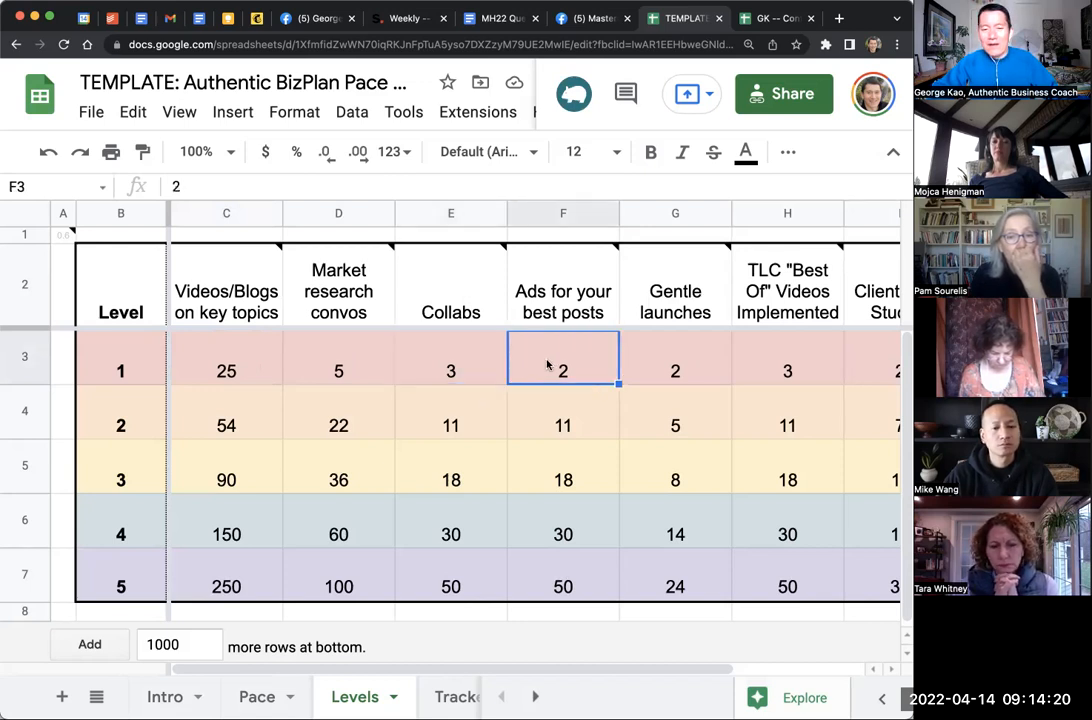
click(787, 371)
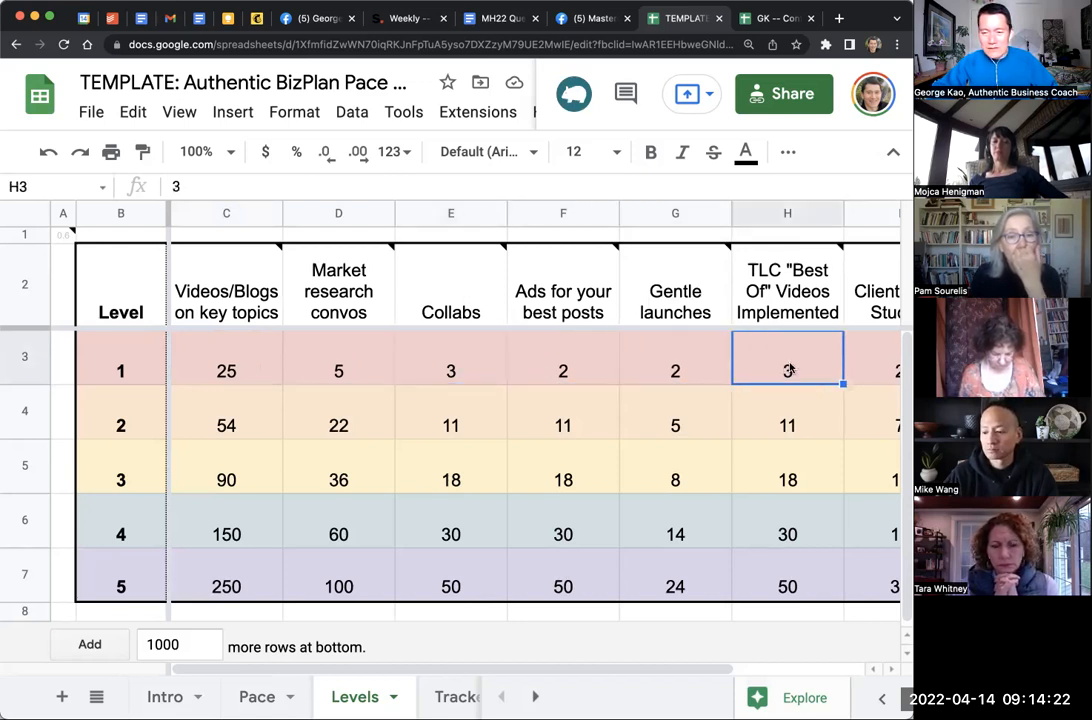
scroll(right, 3)
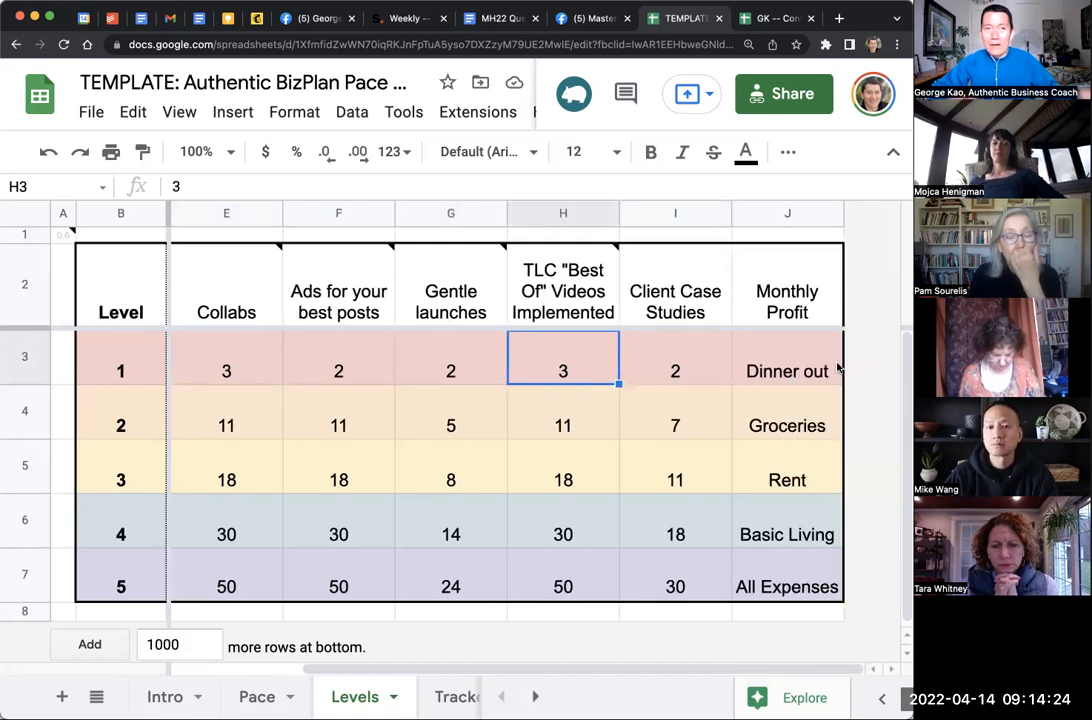